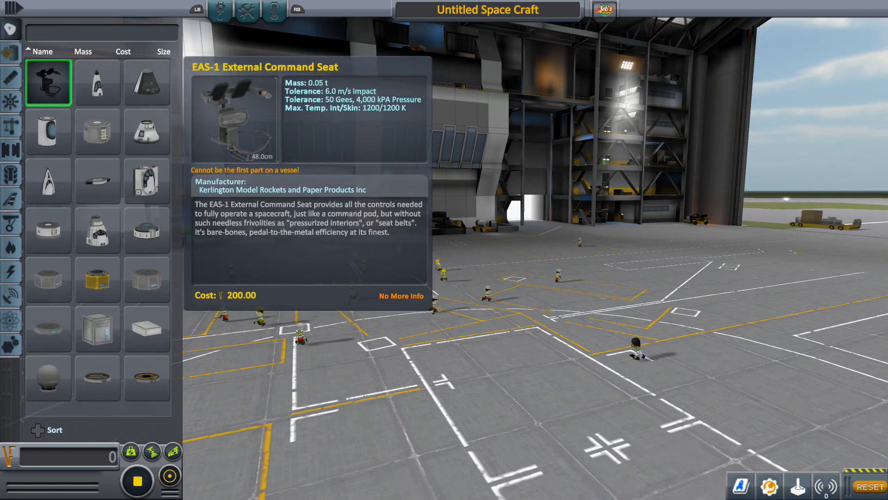
# Compare the Mk1 Cockpit and Mk1 Lander Can, then take the cockpit as the root part.
pyautogui.click(97, 83)
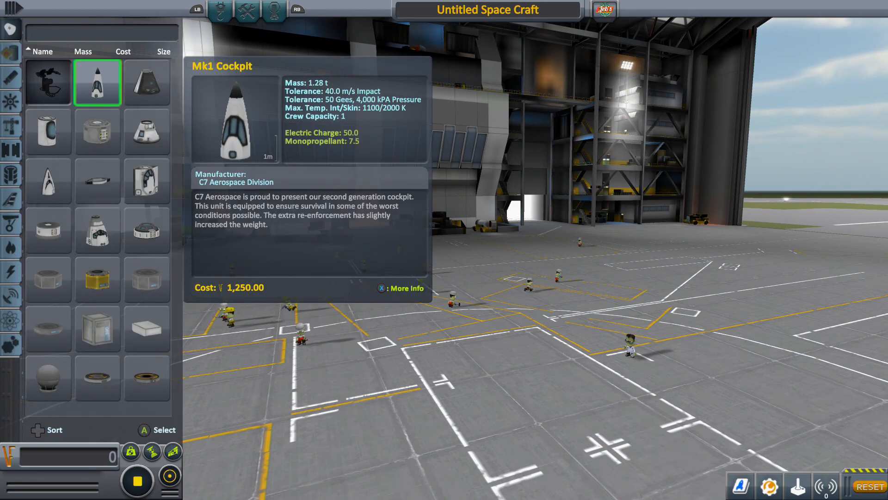
pyautogui.click(97, 131)
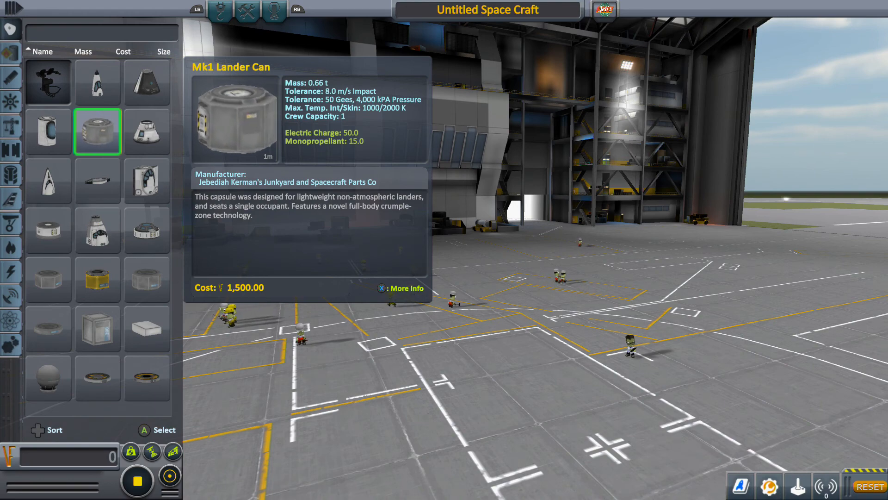
pyautogui.click(48, 180)
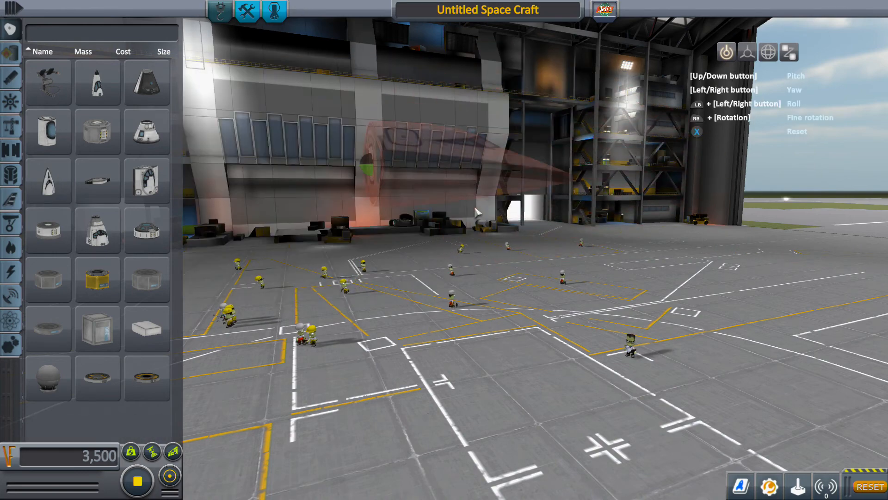
pyautogui.moveTo(146, 378)
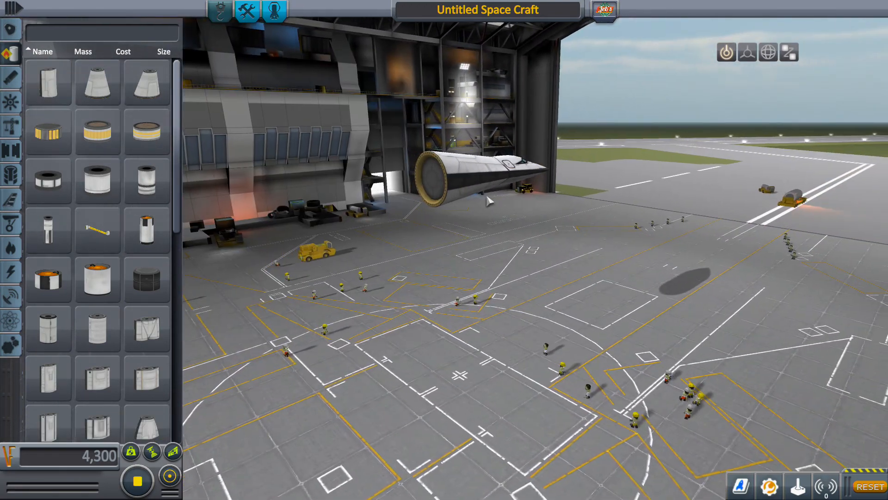
pyautogui.moveTo(48, 377)
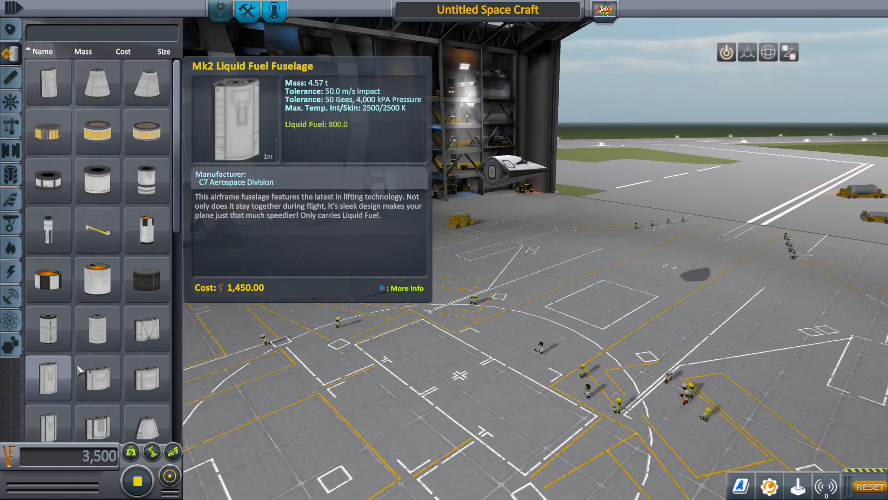
# Attach Mk2 Liquid Fuel Fuselage sections end to end behind the cockpit, bringing cost to 10,750.
pyautogui.click(48, 131)
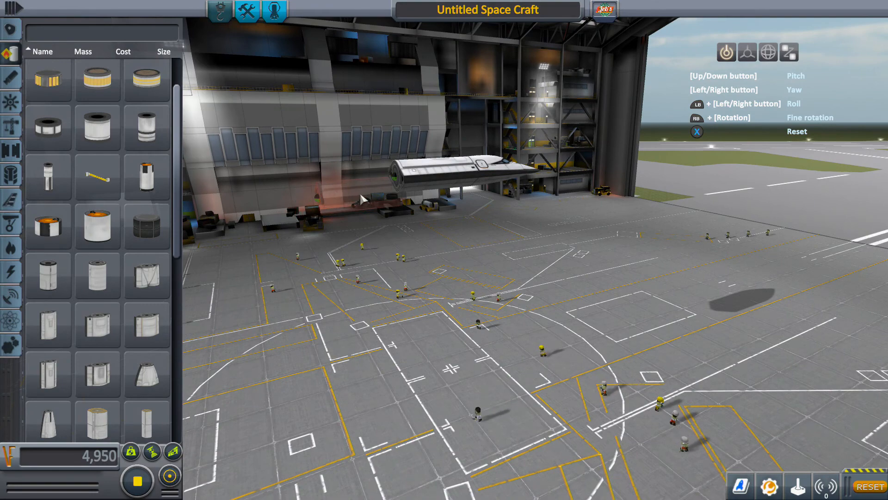
pyautogui.click(48, 373)
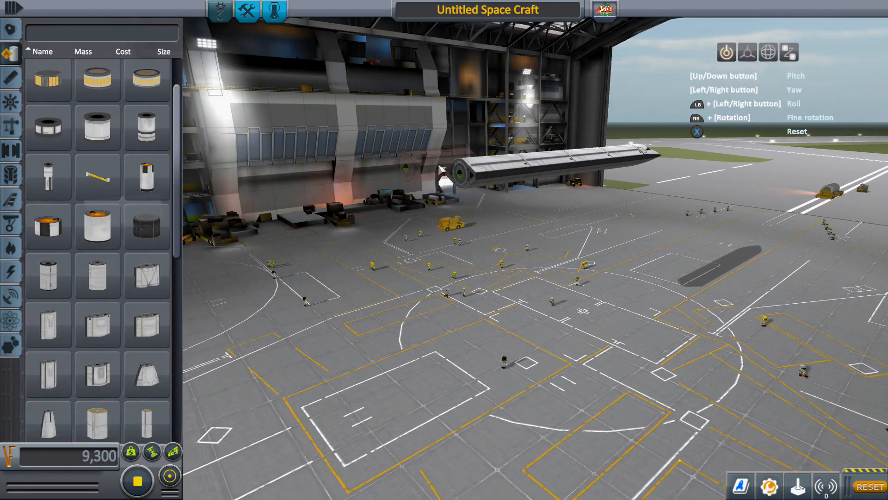
pyautogui.click(47, 373)
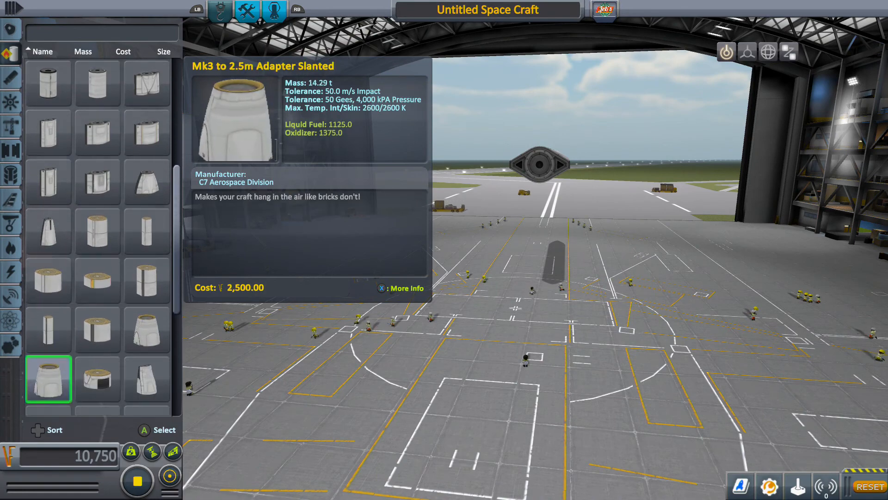
# Try the Mk3 to 2.5m Adapter Slanted at the rear, remove it, and attach a fuel section instead.
pyautogui.scroll(-3)
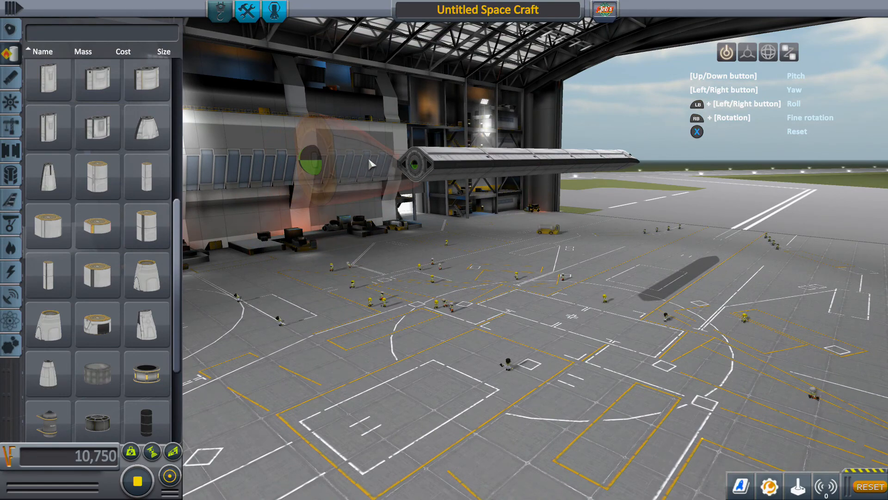
pyautogui.click(10, 54)
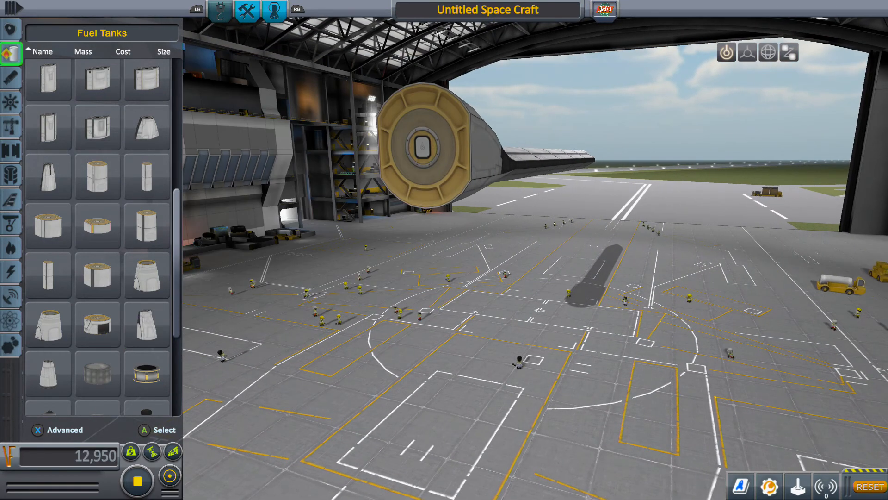
pyautogui.click(10, 76)
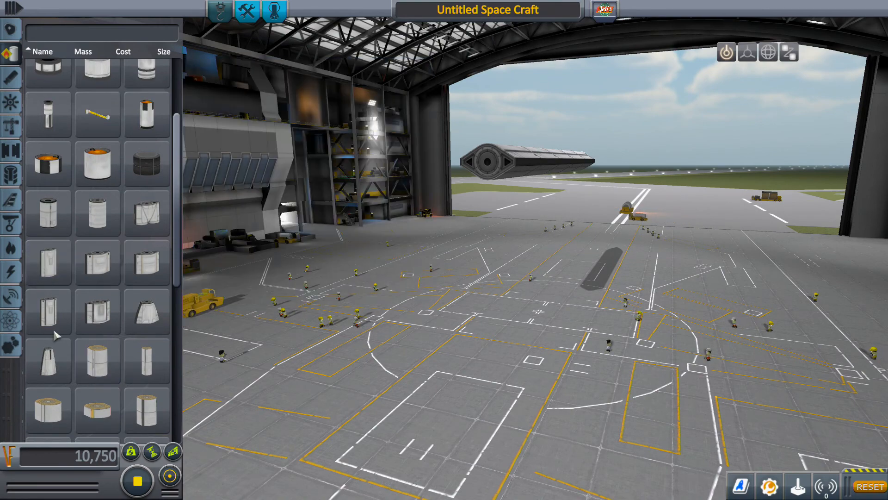
pyautogui.moveTo(48, 311)
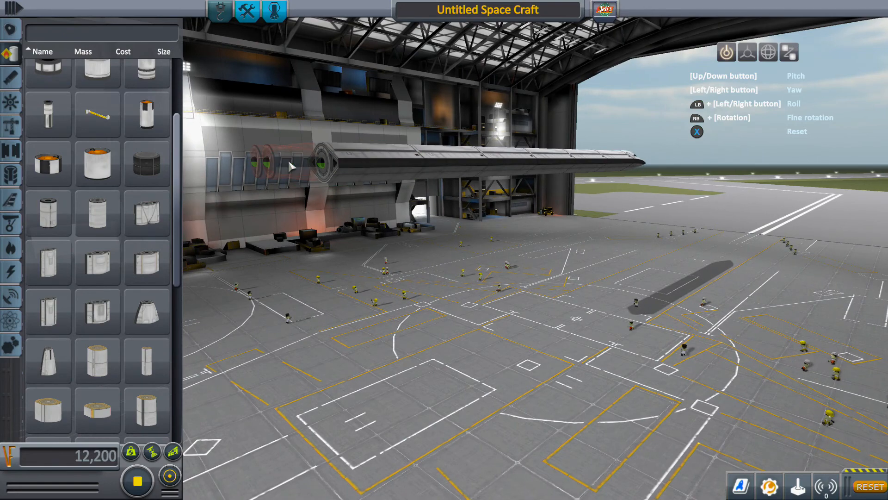
pyautogui.click(146, 212)
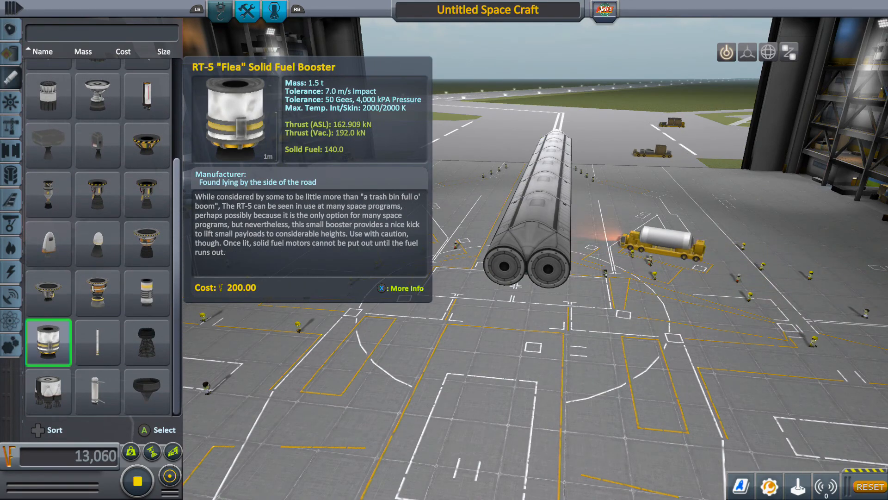
# Fit engines at the fuselage rear and add a mirrored pair of side Mk2 fuselage pods.
pyautogui.click(48, 244)
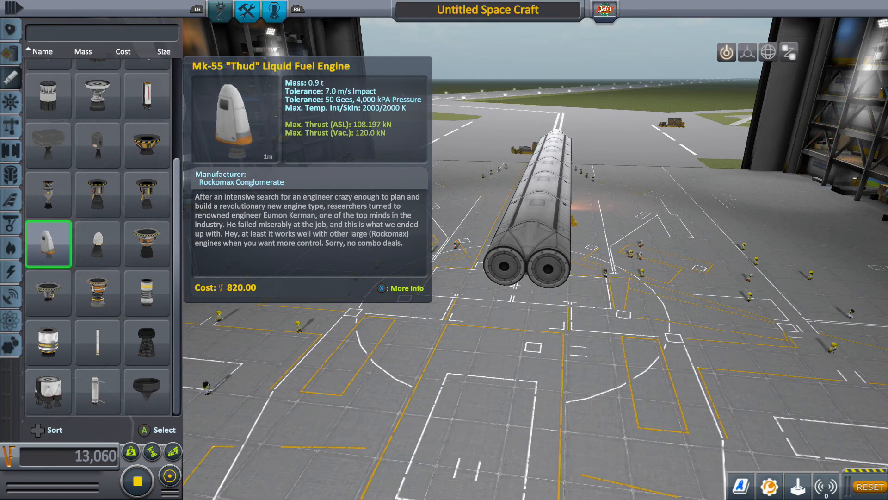
pyautogui.click(48, 96)
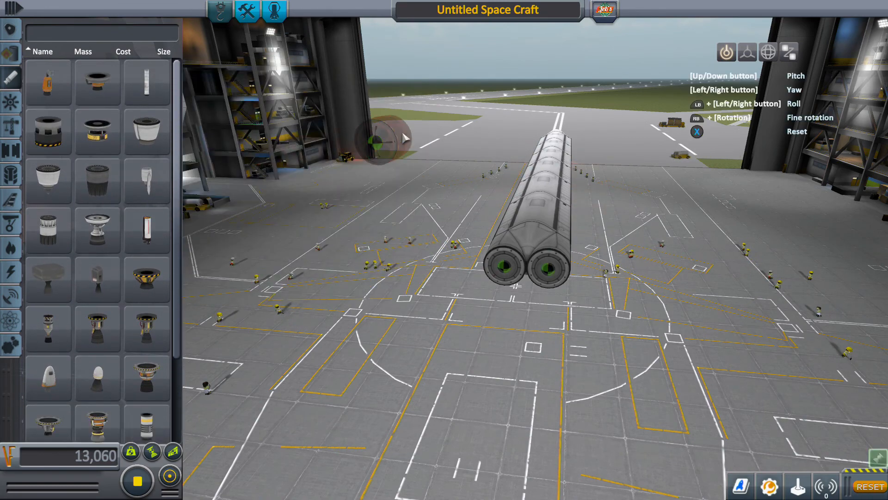
pyautogui.moveTo(397, 141); pyautogui.dragTo(300, 252)
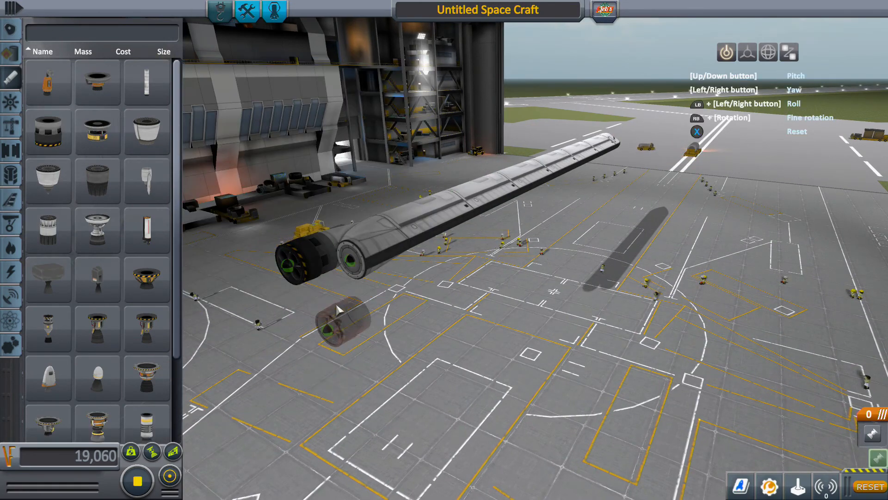
pyautogui.click(48, 131)
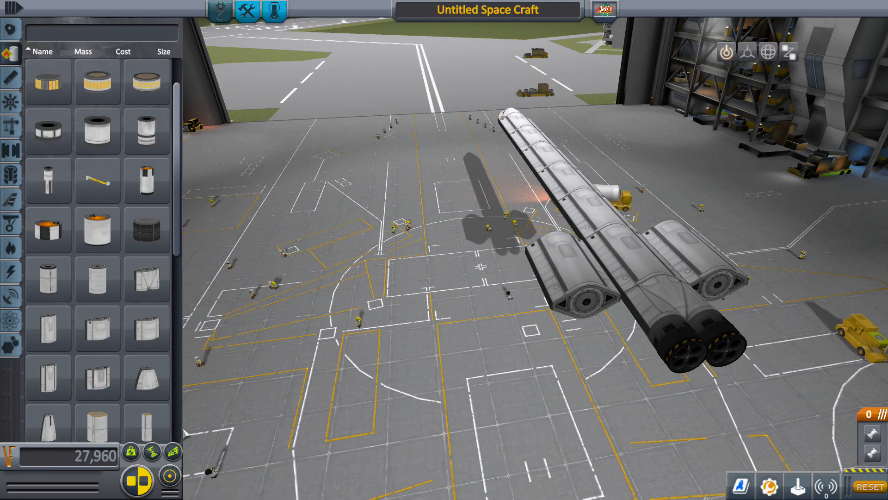
pyautogui.moveTo(146, 329)
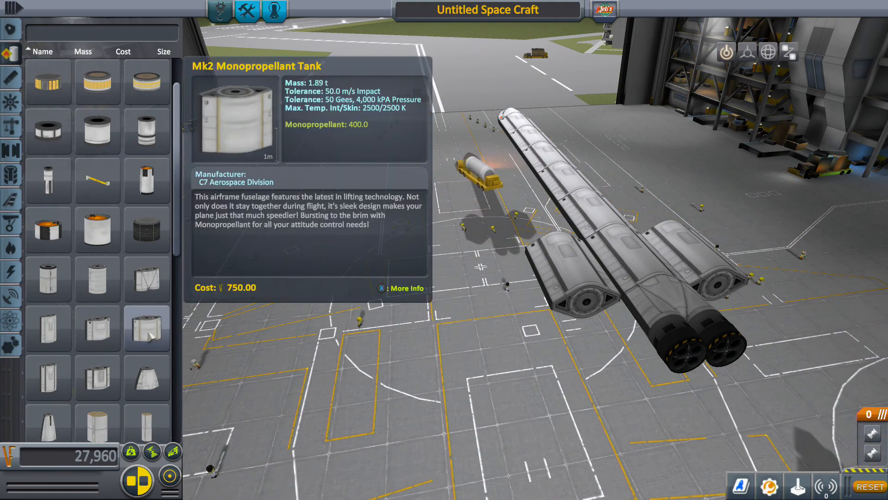
pyautogui.moveTo(146, 278)
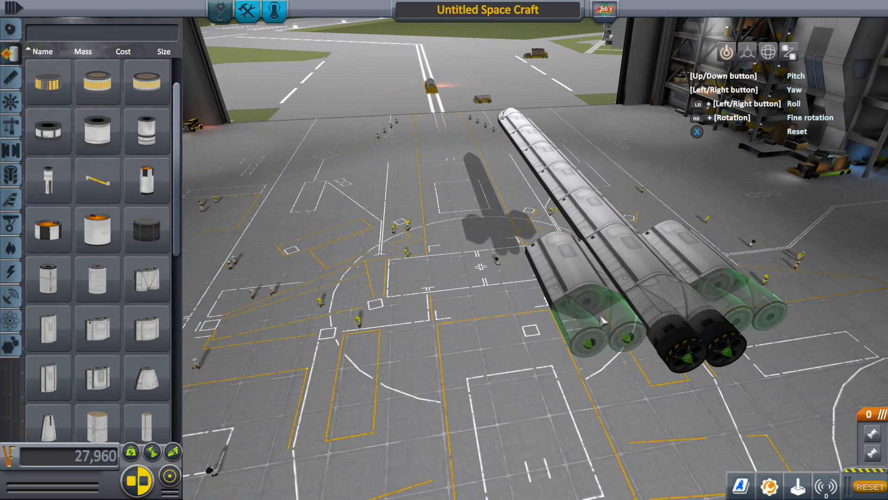
pyautogui.click(10, 54)
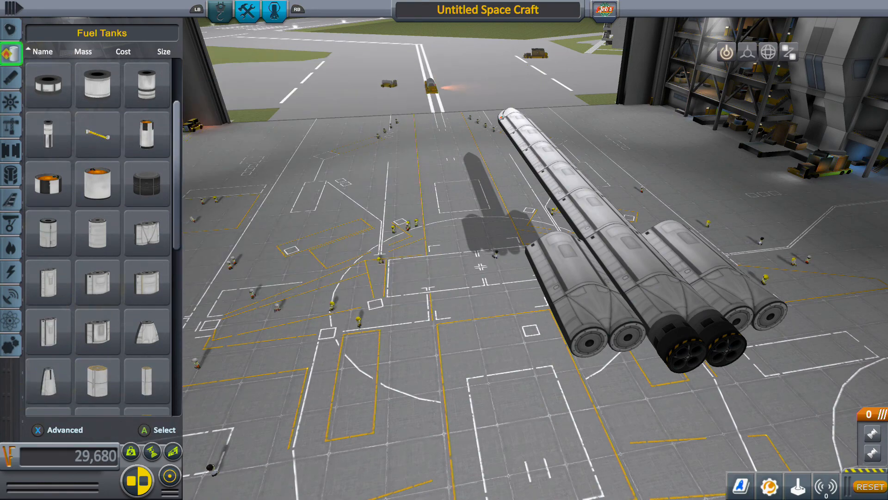
pyautogui.click(10, 54)
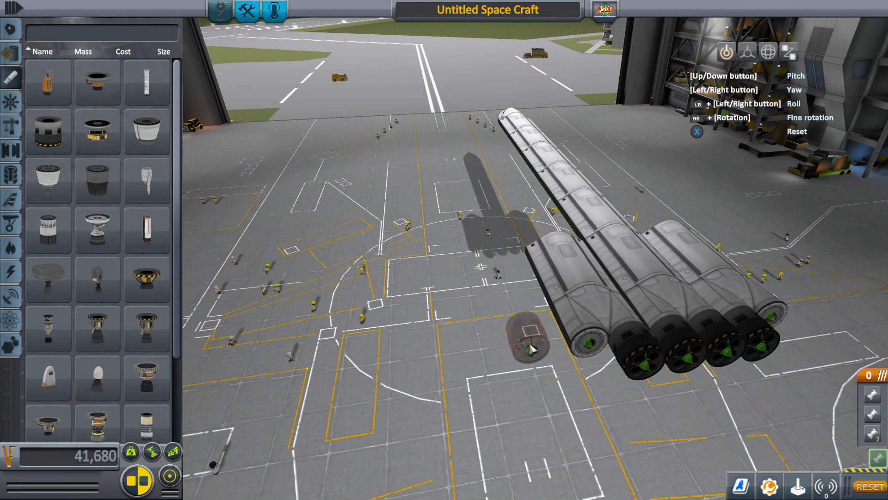
# Attach more Mk2 sections and nose cones to the central and side fuselages.
pyautogui.click(48, 131)
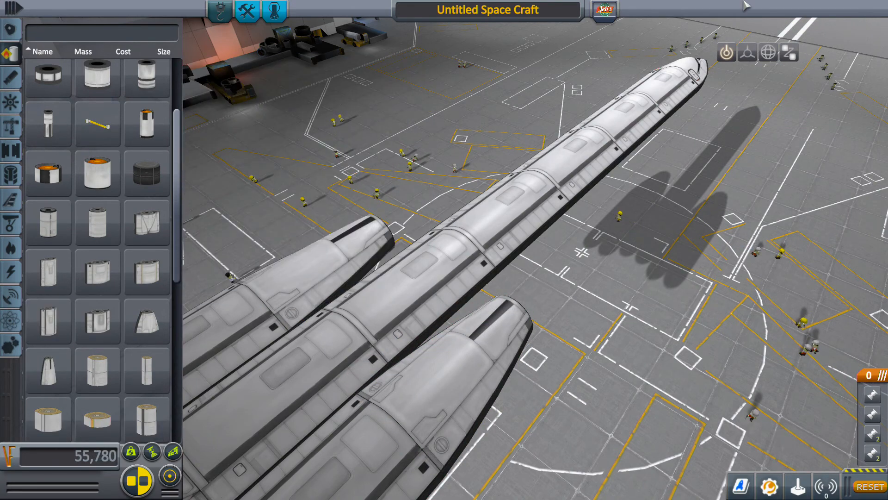
pyautogui.moveTo(767, 68)
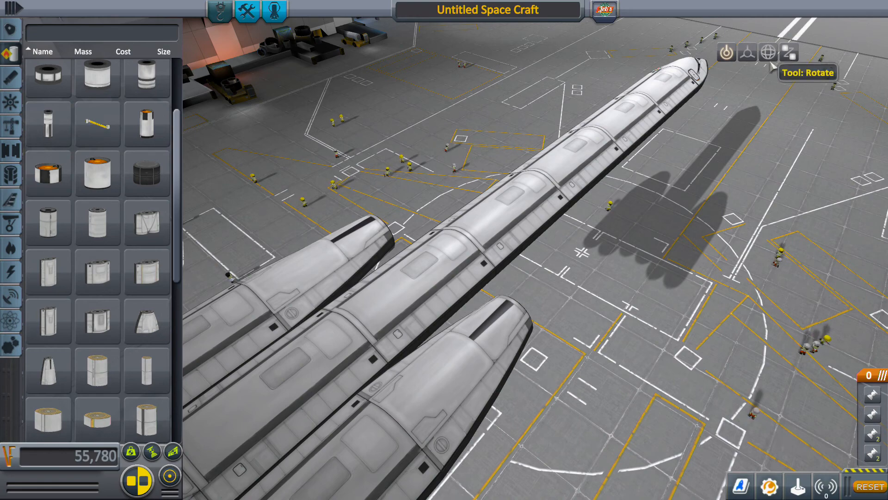
pyautogui.click(768, 52)
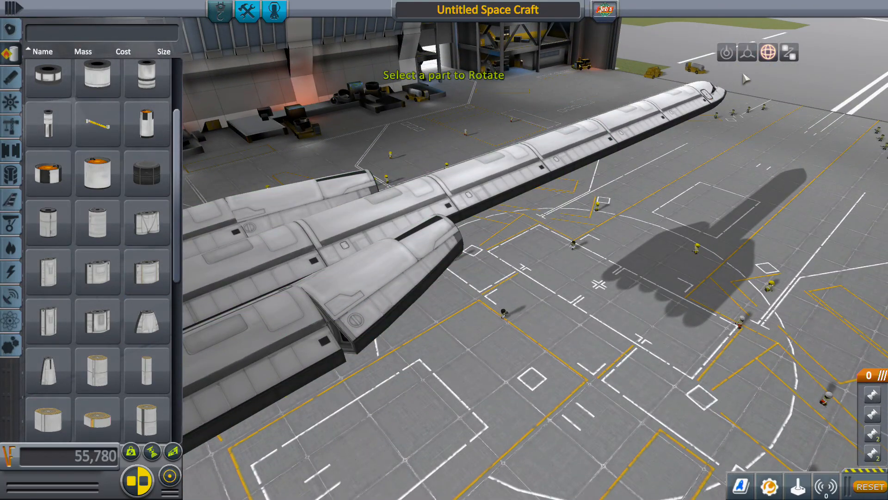
# Browse the part categories into Aerodynamics and pick up a delta wing part.
pyautogui.click(747, 52)
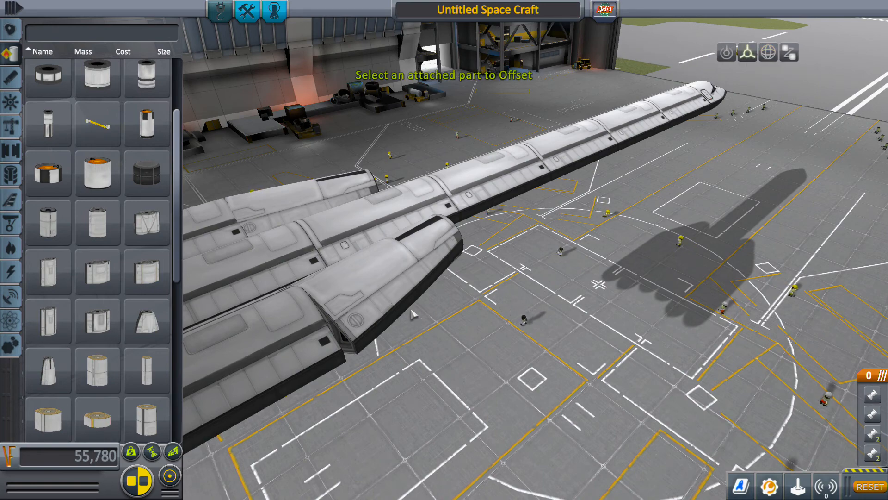
pyautogui.click(385, 267)
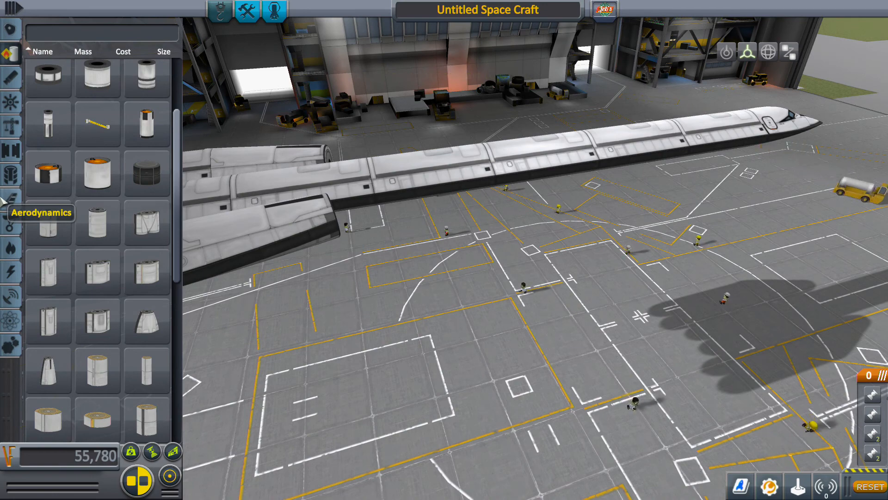
pyautogui.moveTo(9, 224)
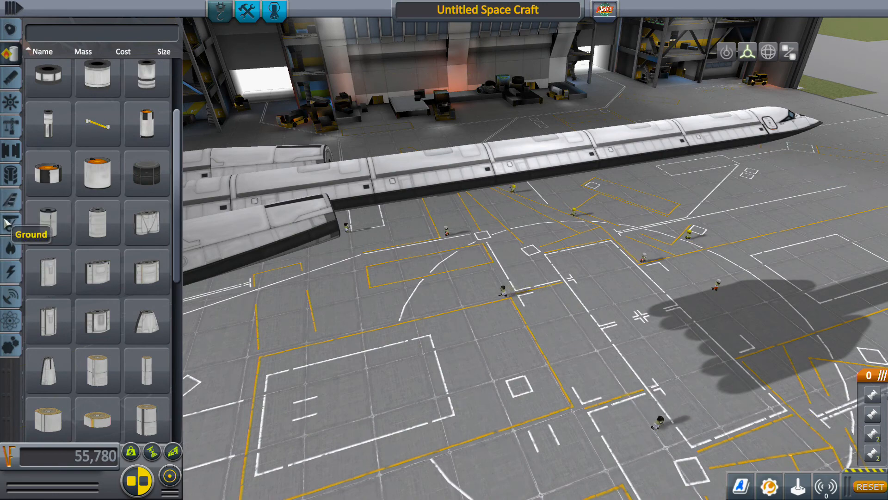
pyautogui.click(10, 247)
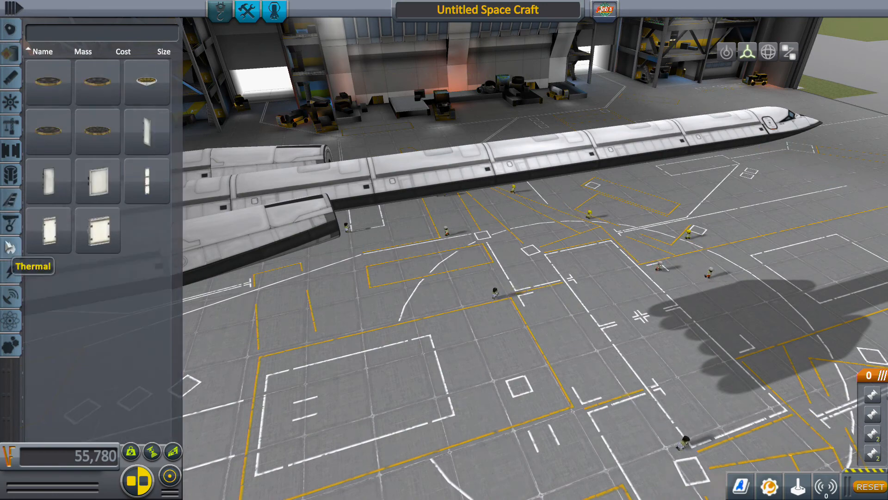
pyautogui.click(10, 149)
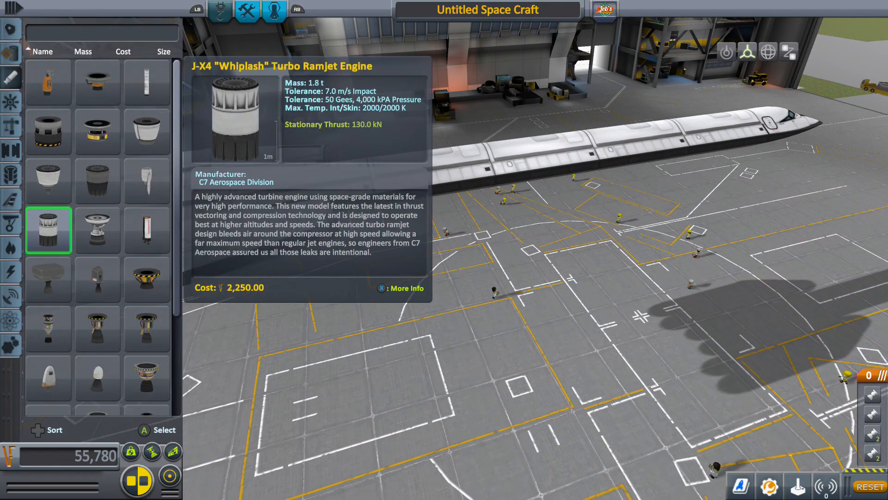
pyautogui.click(10, 199)
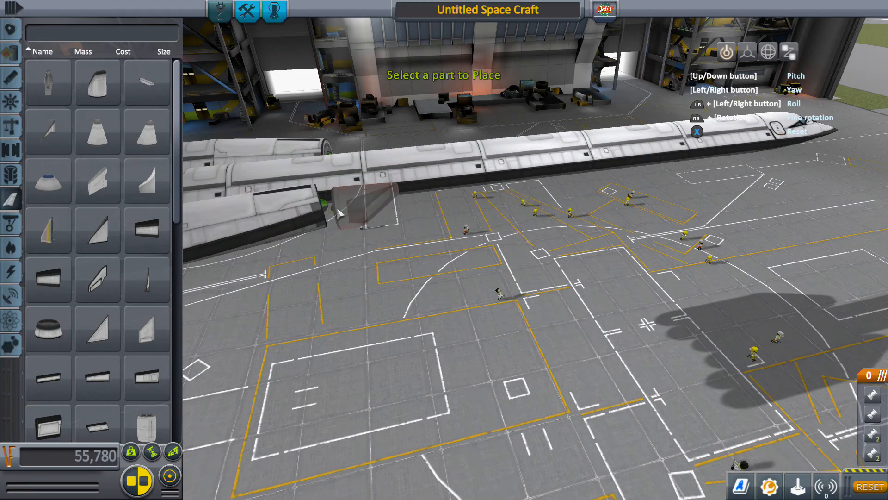
# Attach the wing to the fuselage side and pick up landing gear from the Ground parts.
pyautogui.click(10, 199)
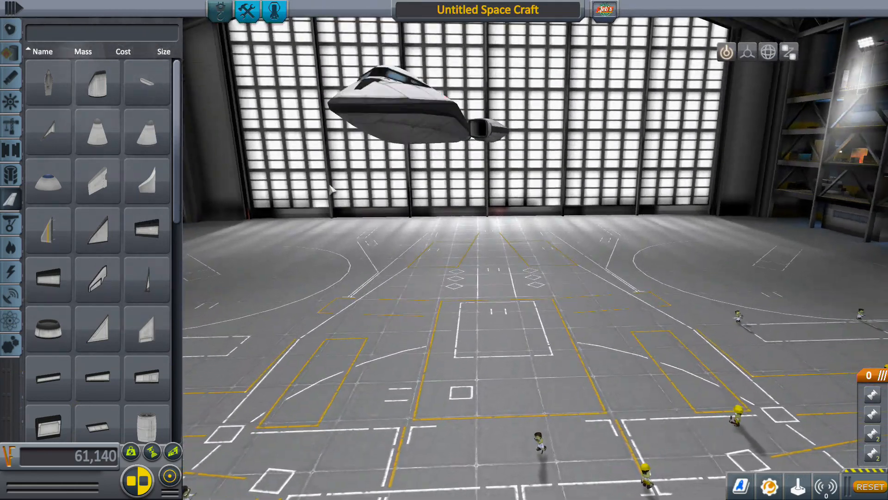
pyautogui.click(10, 124)
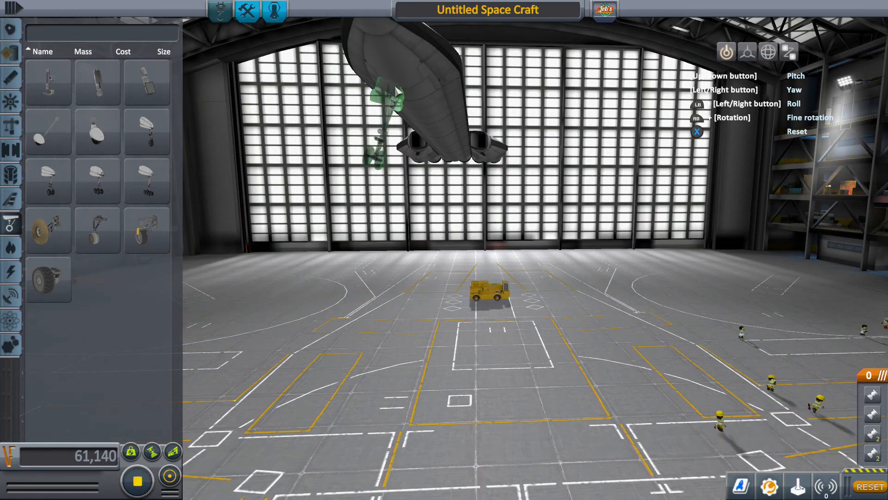
# Mount the landing gear under the fuselage and toggle angle snapping.
pyautogui.click(48, 180)
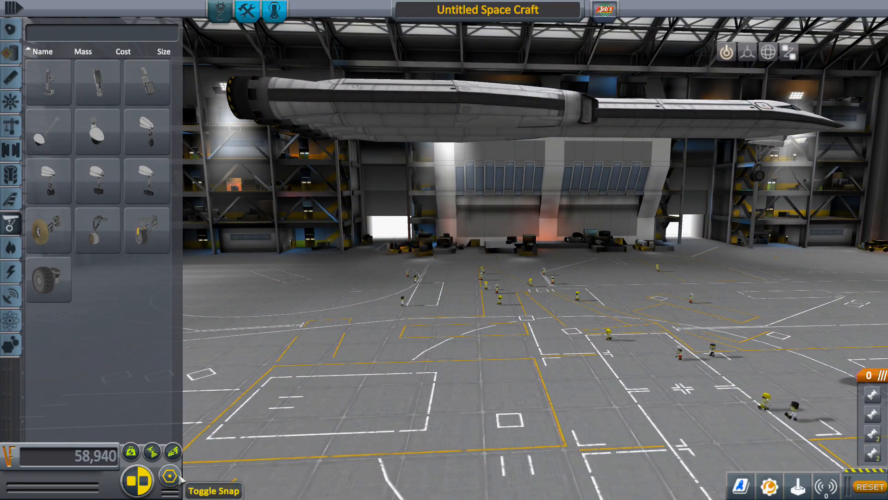
pyautogui.click(169, 475)
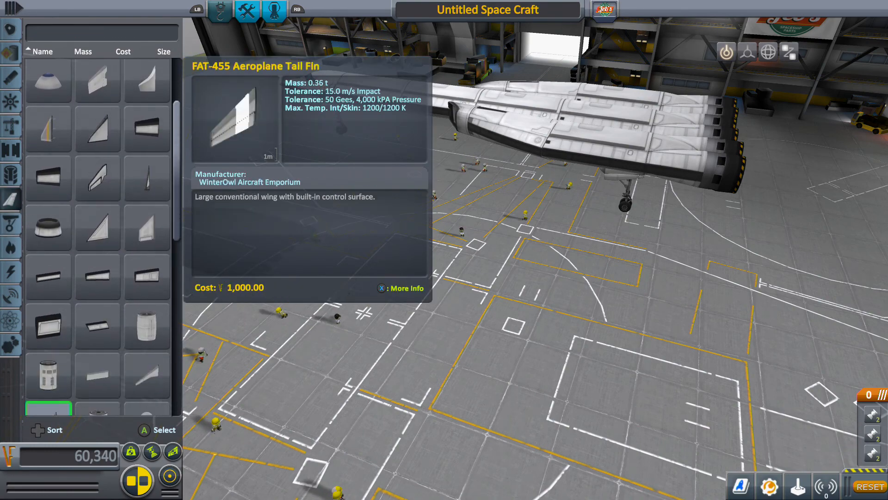
# Scroll to Wing Connector Type B and attach a mirrored wing panel pair at the rear.
pyautogui.scroll(-3)
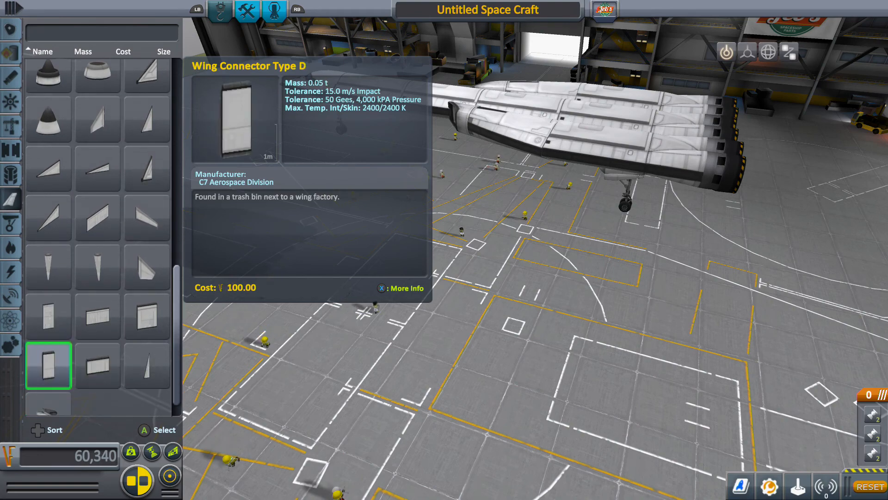
pyautogui.scroll(-3)
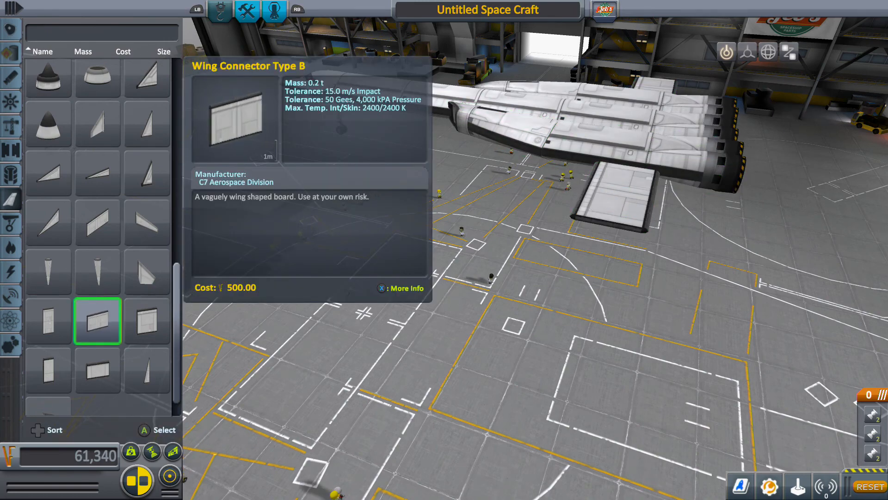
# Add a second Wing Connector Type B beside the first and a delta wing section ahead.
pyautogui.click(146, 222)
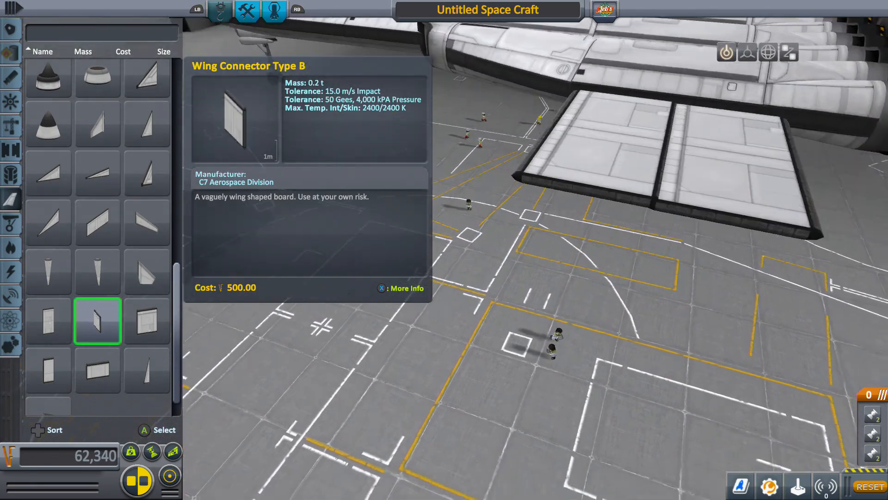
pyautogui.click(96, 124)
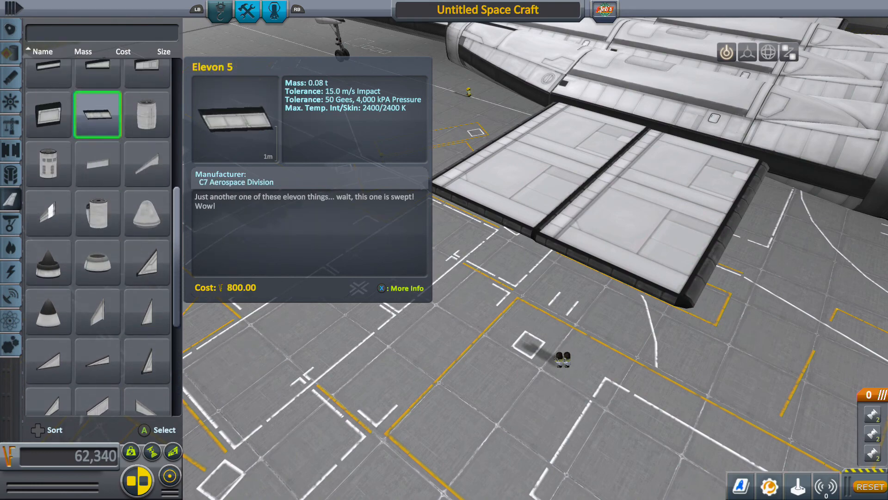
pyautogui.click(97, 212)
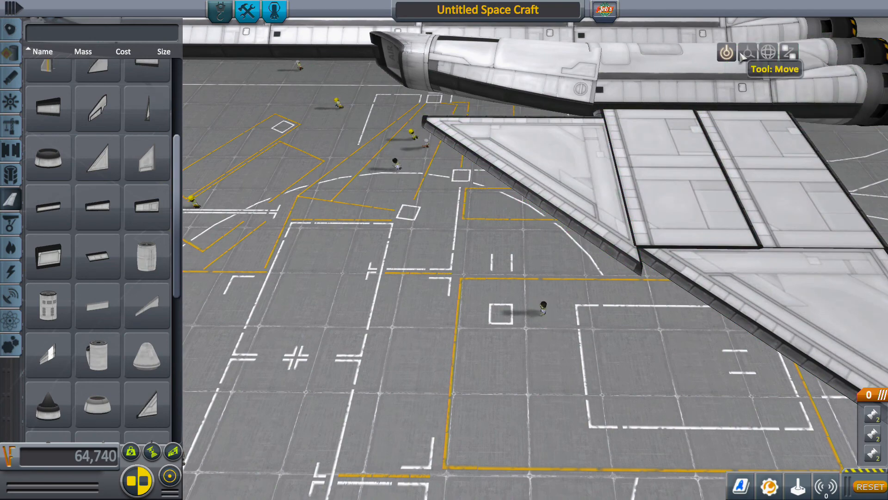
# Switch to the Move/Rotate tool and pick up the intake-tipped side-pod fuselage section.
pyautogui.click(748, 52)
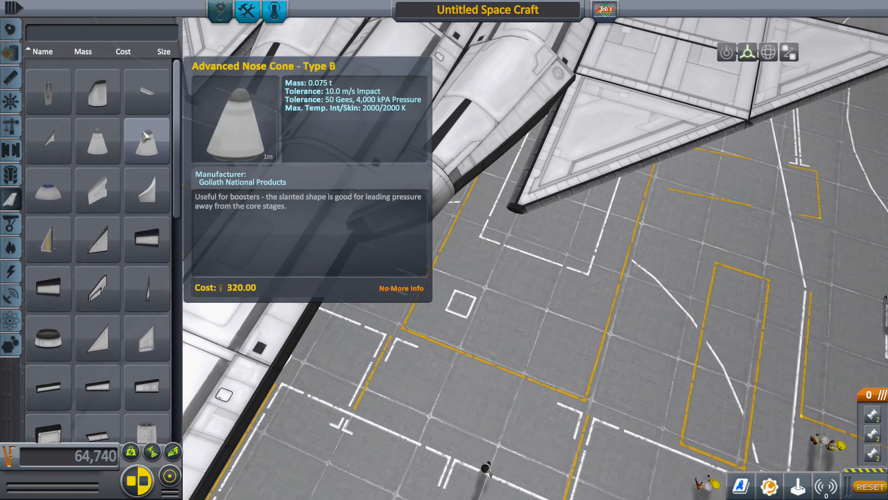
pyautogui.click(146, 140)
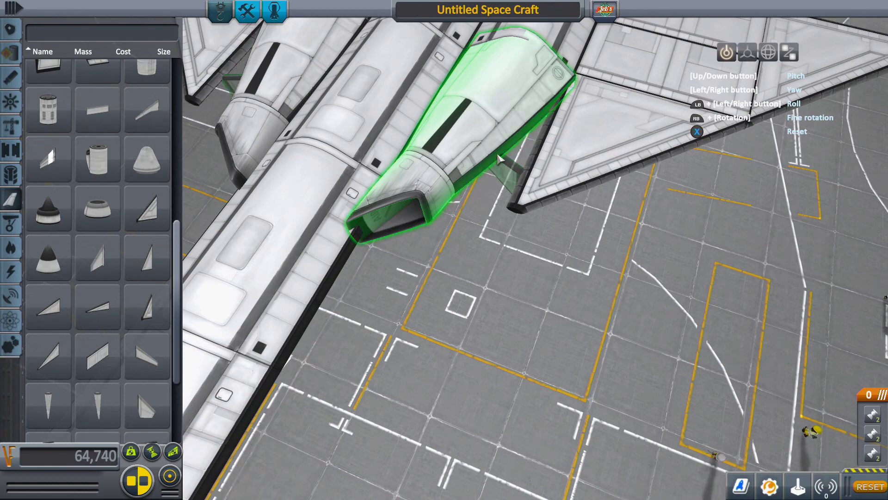
# Confirm the air intake on the outer Mk2 fuselage's front end, raising cost to 65,440.
pyautogui.click(499, 159)
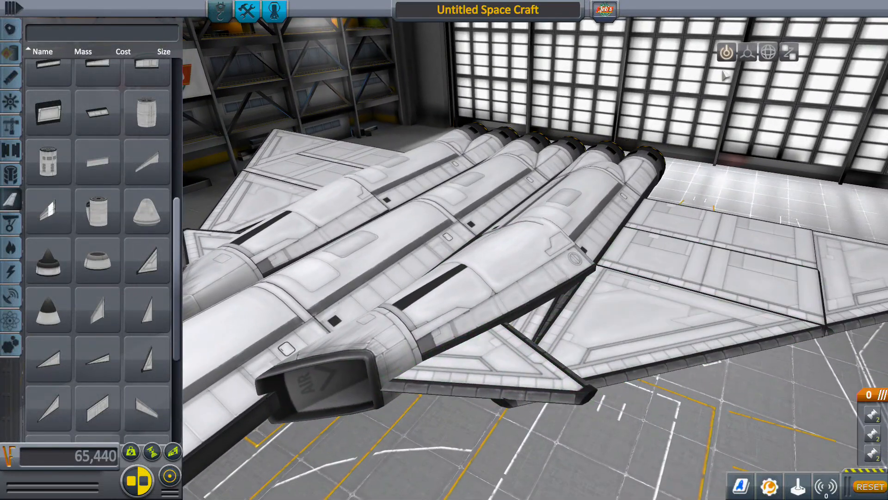
pyautogui.click(747, 53)
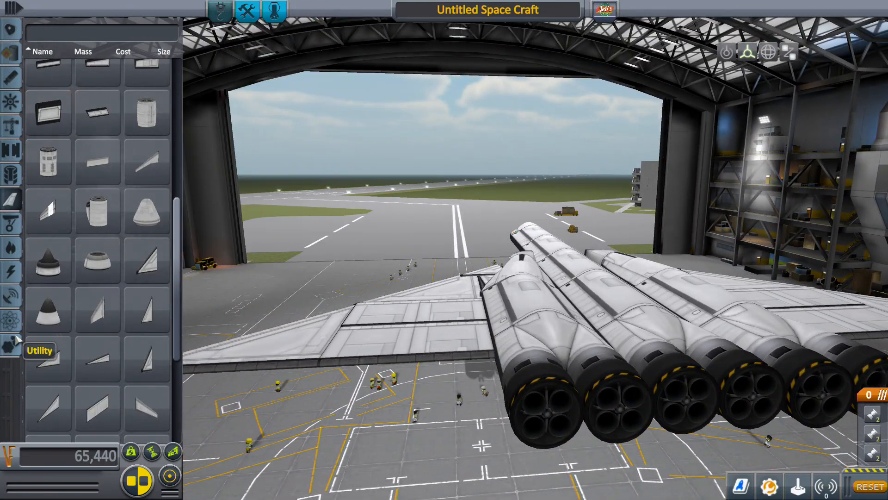
pyautogui.moveTo(96, 161)
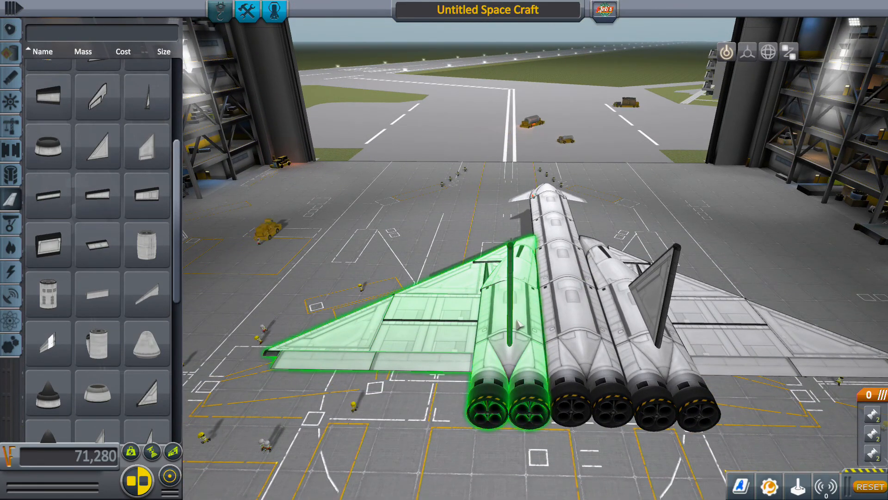
pyautogui.moveTo(96, 340)
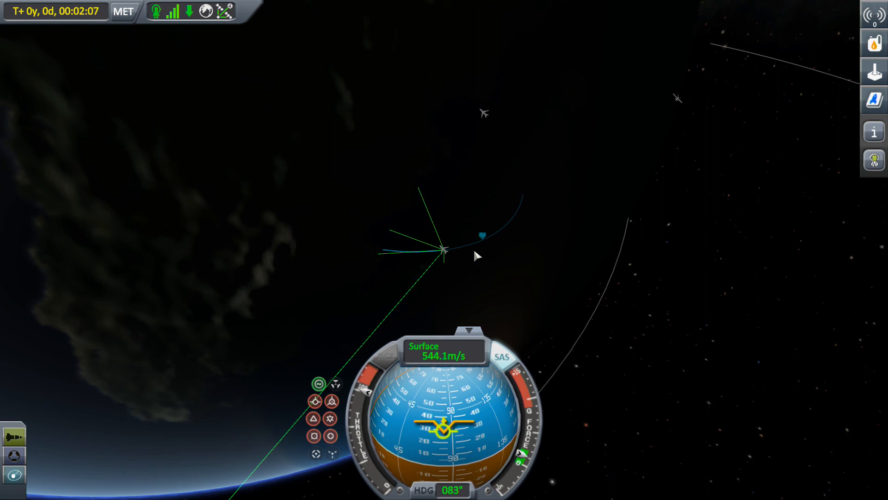
pyautogui.moveTo(487, 237)
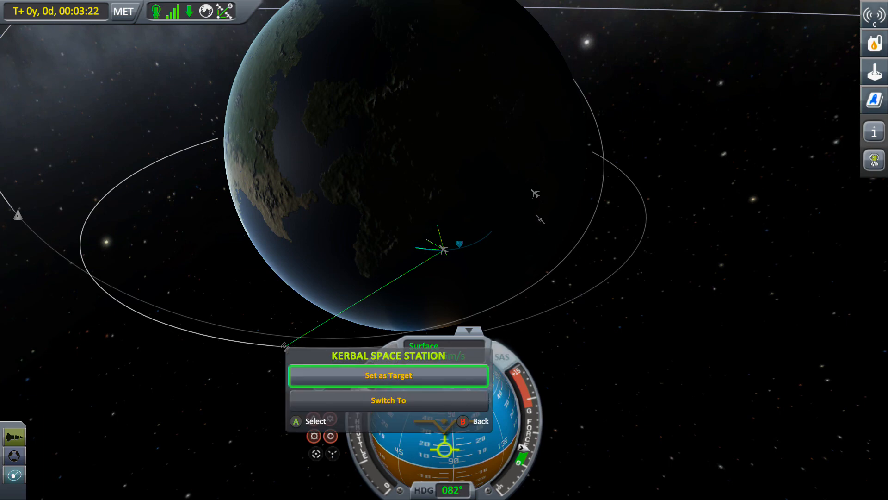
# Set the Kerbal Space Station as the spaceplane's target from map view.
pyautogui.click(388, 375)
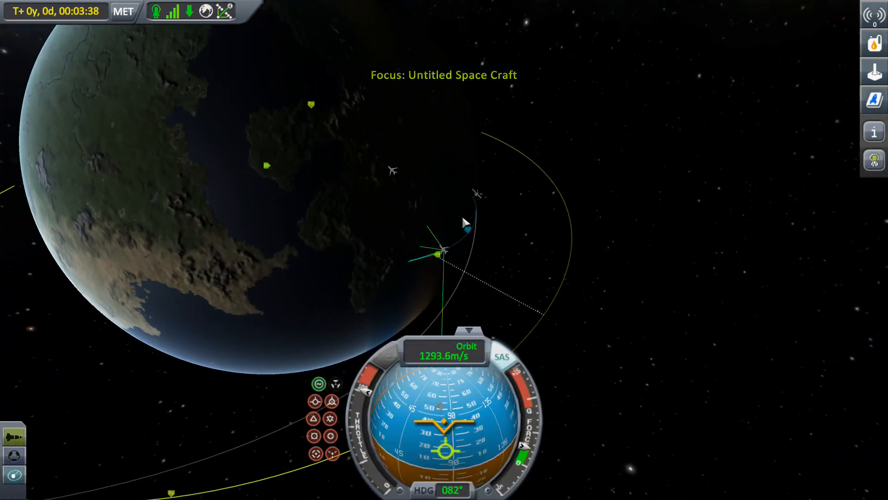
pyautogui.moveTo(531, 237)
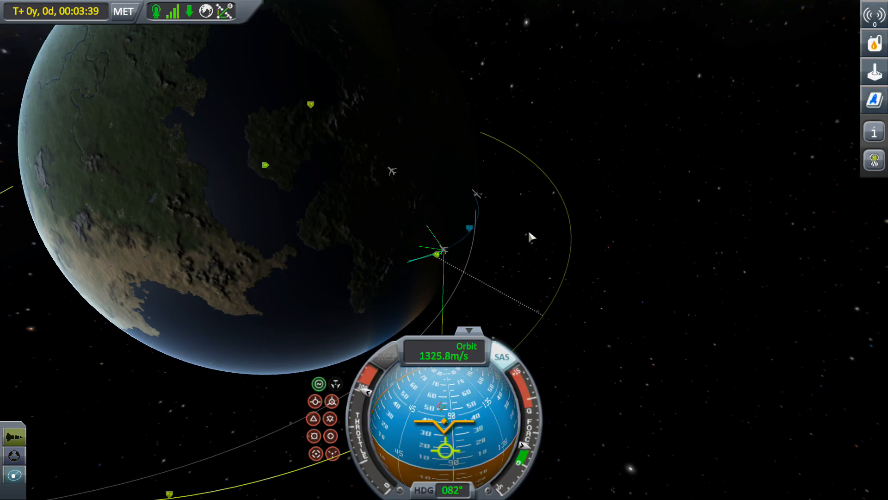